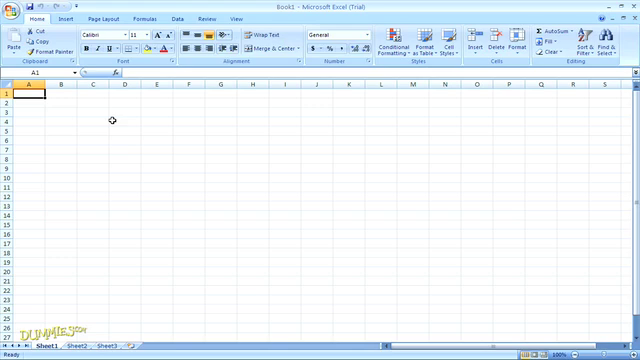
- Enter headings FIRST, LAST, TITLE, HIRE DATE, SALARY across row 2 from B2
{"action": "left_click", "coordinate": [62, 104]}
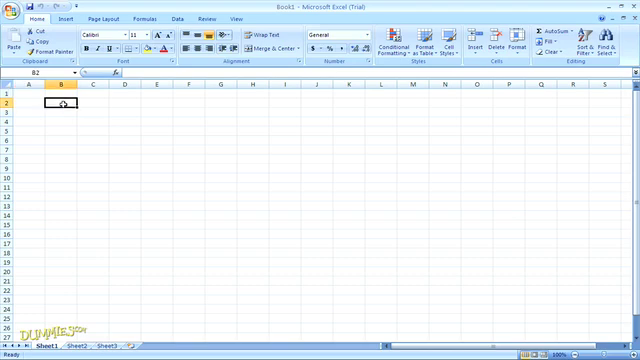
{"action": "type", "text": "FIRST"}
{"action": "left_click", "coordinate": [92, 102]}
{"action": "type", "text": "LAST"}
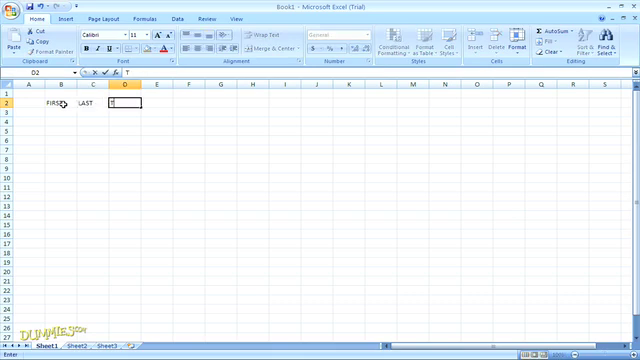
{"action": "type", "text": "HIRE DATE"}
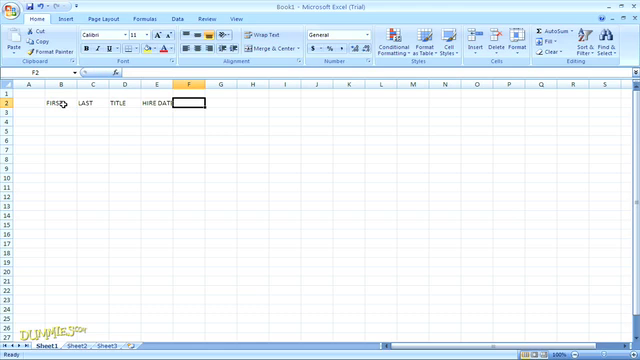
{"action": "type", "text": "SALARY"}
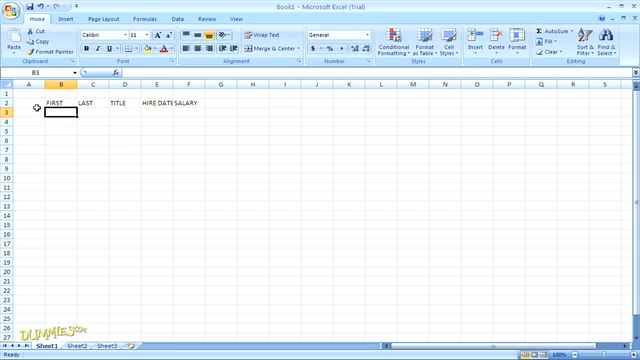
{"action": "type", "text": "Robert"}
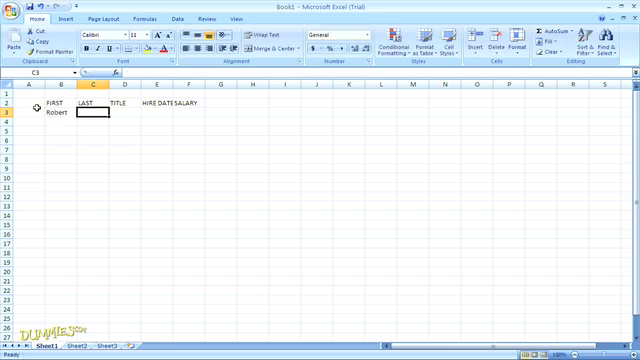
{"action": "type", "text": "Smith"}
{"action": "left_click", "coordinate": [124, 112]}
{"action": "type", "text": "CE"}
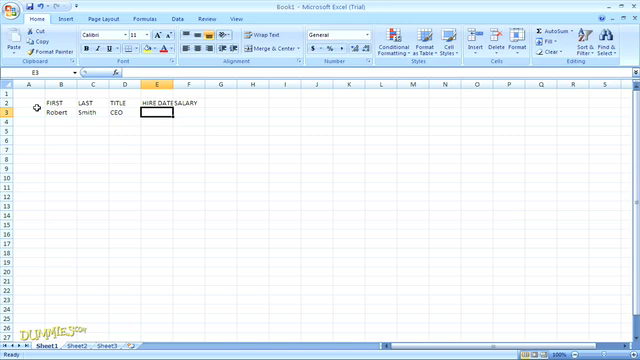
{"action": "type", "text": "Oct. 200"}
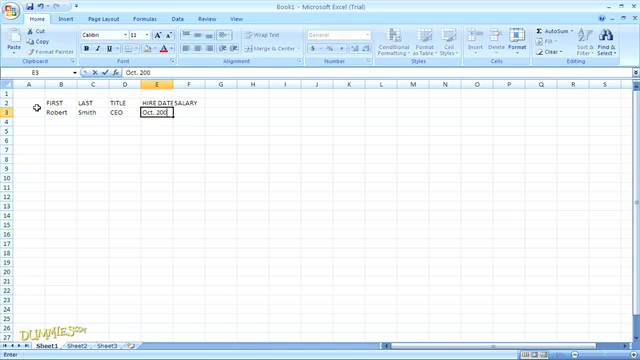
{"action": "key", "text": "Tab"}
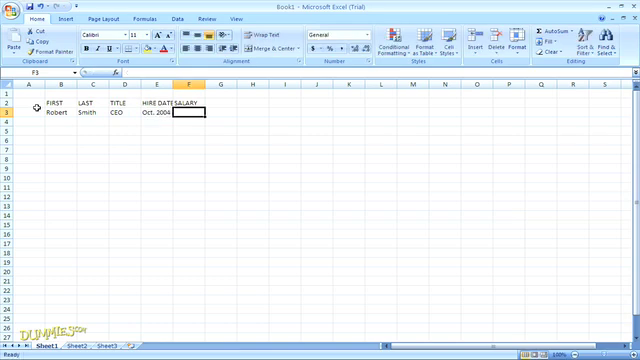
{"action": "type", "text": "$220,000"}
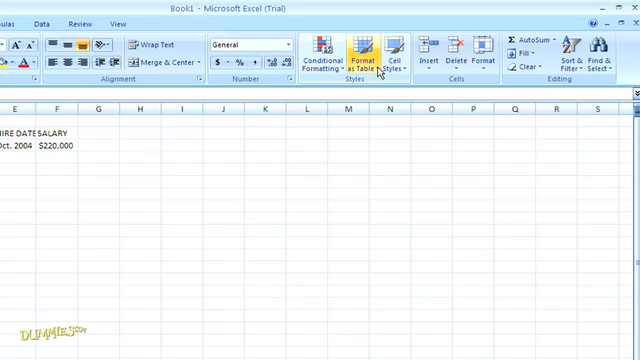
- Format the range as a red medium-style table with headers and confirm the data range
{"action": "left_click", "coordinate": [360, 48]}
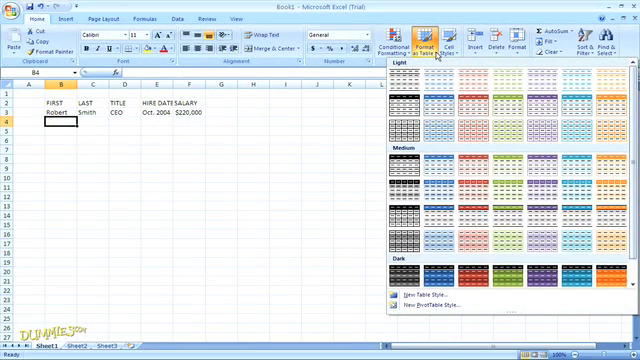
{"action": "mouse_move", "coordinate": [470, 164]}
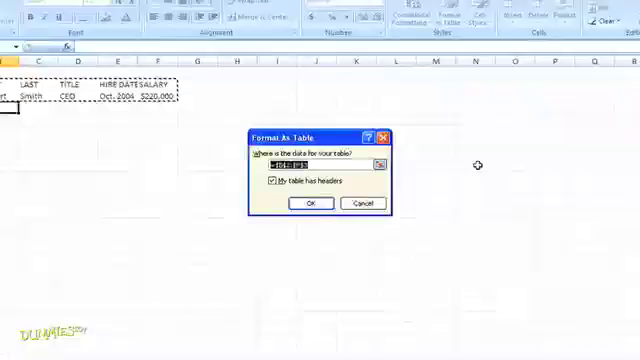
{"action": "left_click", "coordinate": [312, 204]}
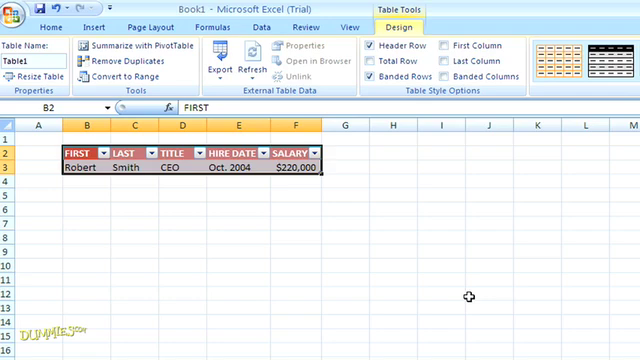
{"action": "mouse_move", "coordinate": [304, 180]}
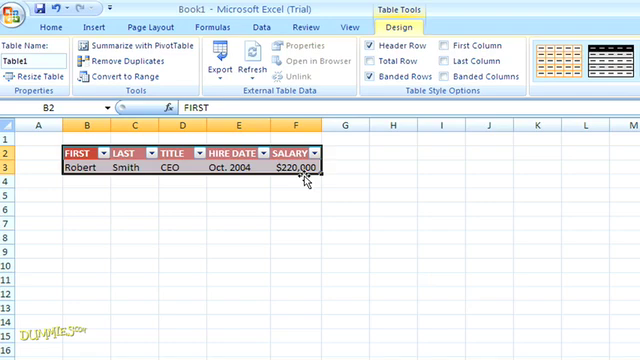
{"action": "left_click", "coordinate": [90, 180]}
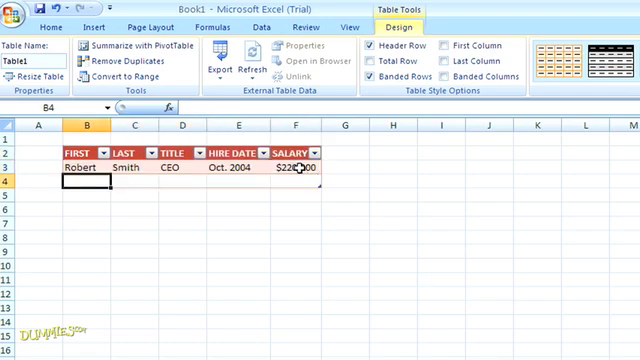
{"action": "type", "text": "Jane"}
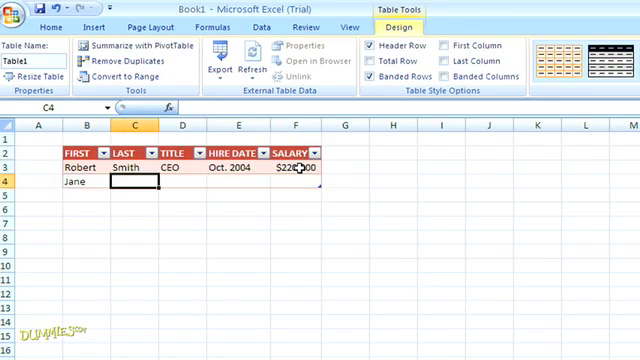
{"action": "type", "text": "Matthews"}
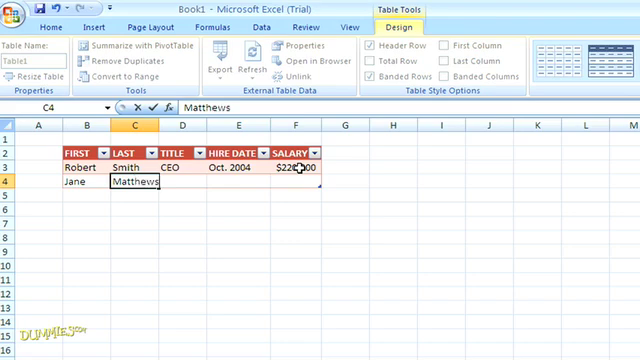
{"action": "type", "text": "CFO"}
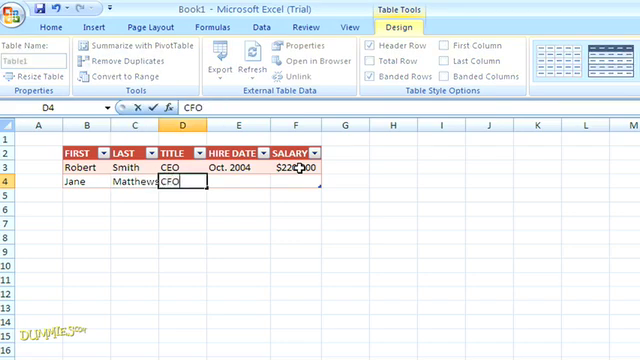
{"action": "type", "text": "Jan. 2005"}
{"action": "left_click", "coordinate": [296, 182]}
{"action": "type", "text": "$150,000"}
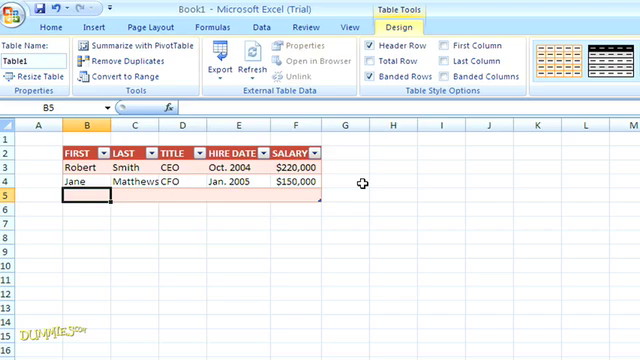
{"action": "type", "text": "Jac"}
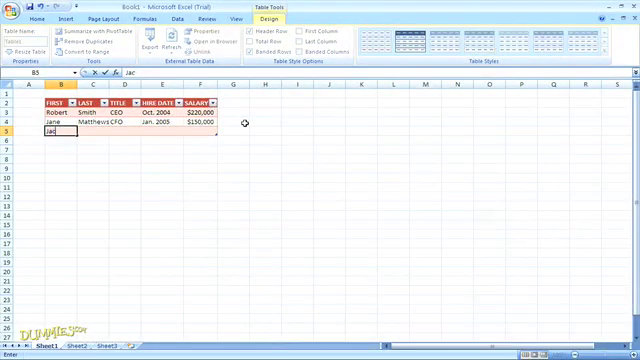
{"action": "type", "text": "Thomps"}
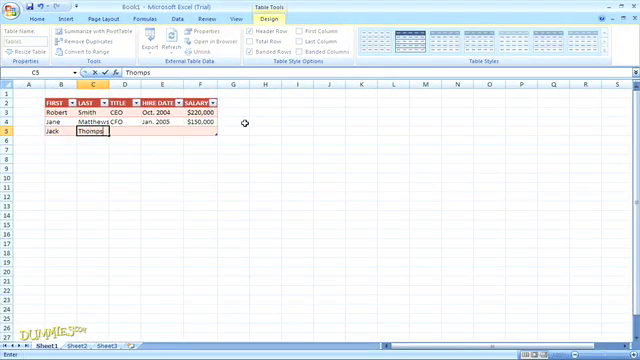